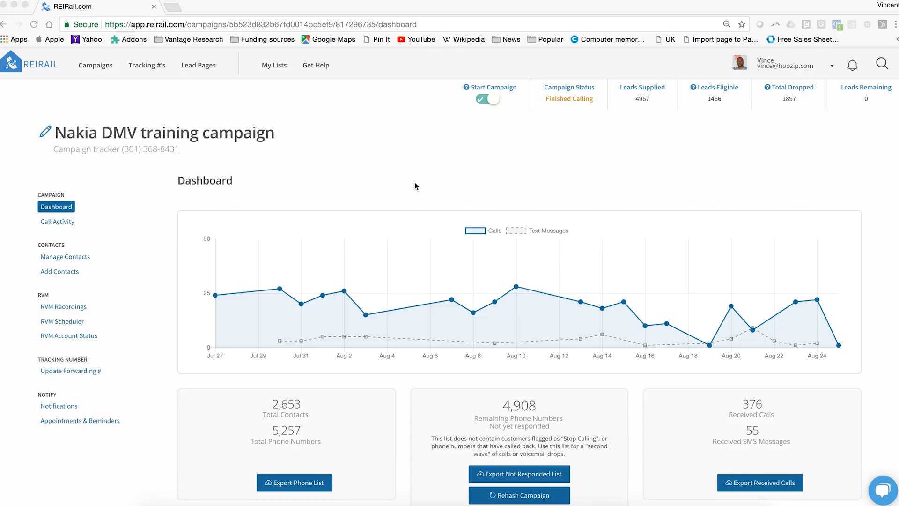
mouse_move(120, 225)
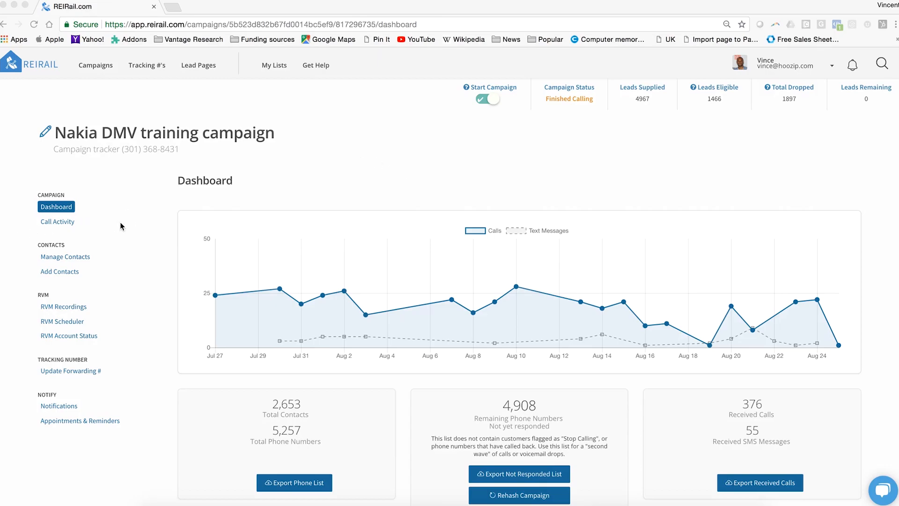
Go to the Nakia DMV campaign's RVM Scheduler from the sidebar, showing the Step 1 weekly drop times.
click(62, 322)
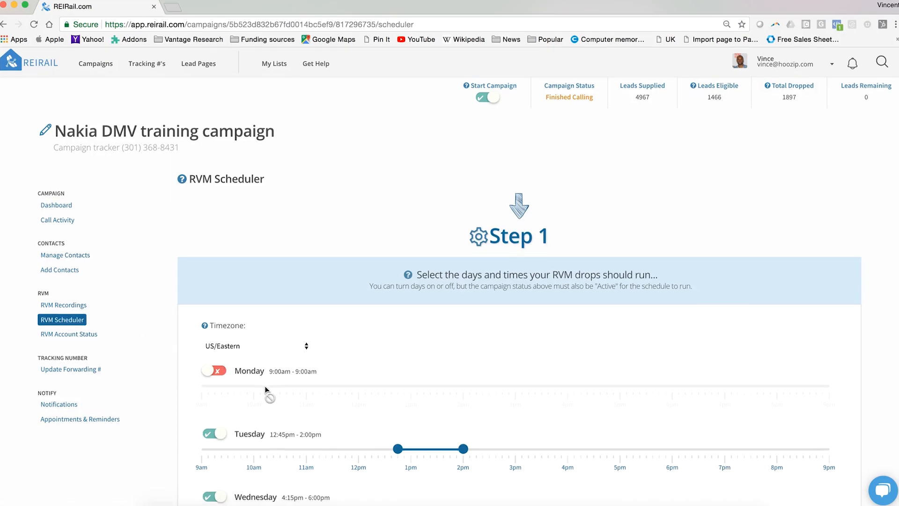
Scroll to Step 2 showing the campaign Active, drop rate 3, daily frequency and target 100.
scroll(down, 3)
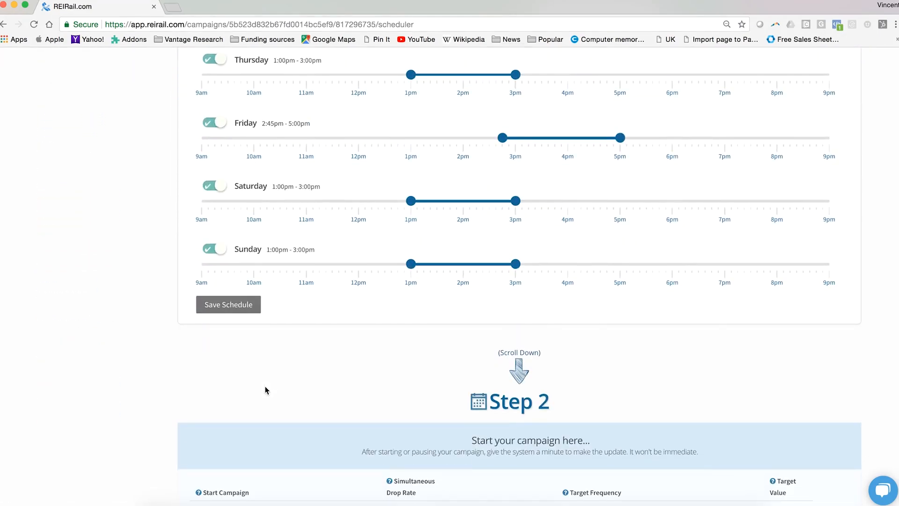
scroll(down, 3)
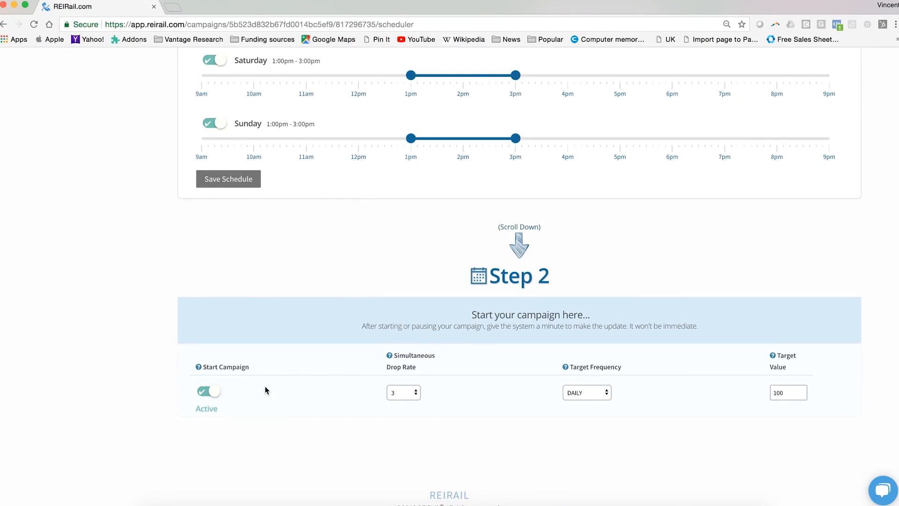
mouse_move(458, 434)
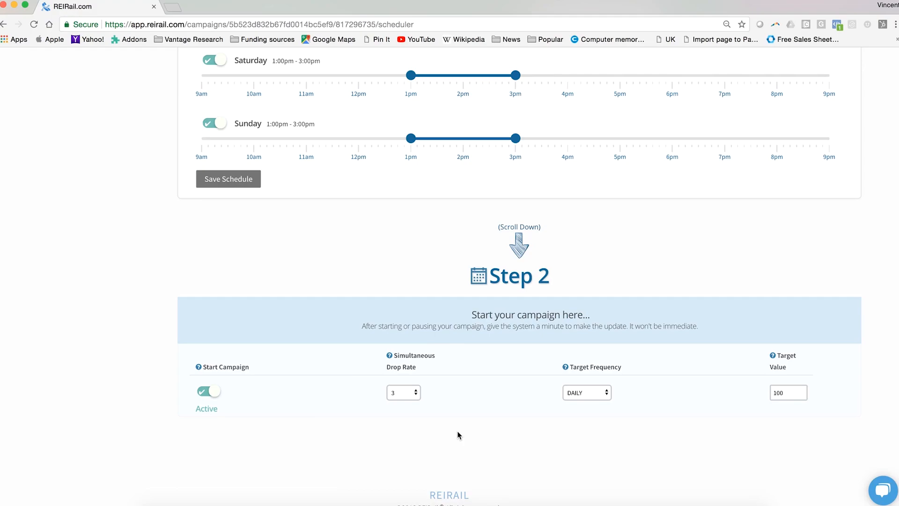
mouse_move(410, 400)
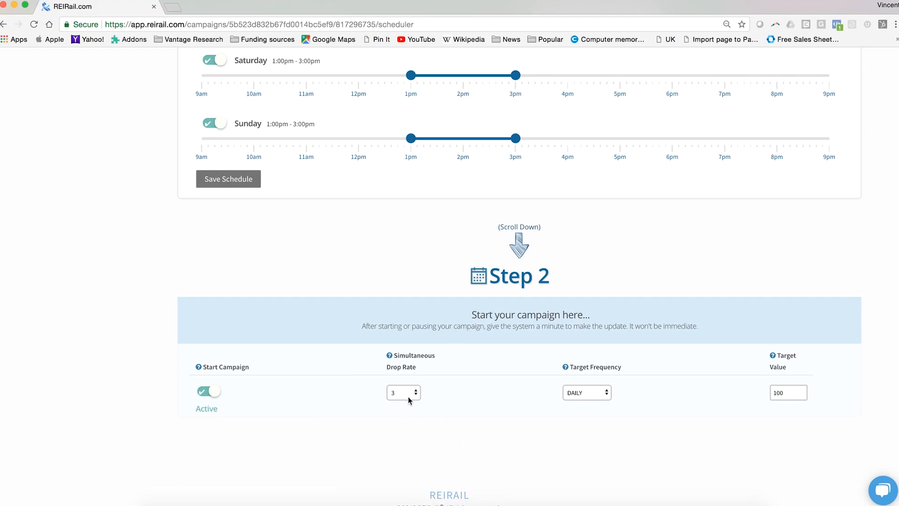
click(403, 393)
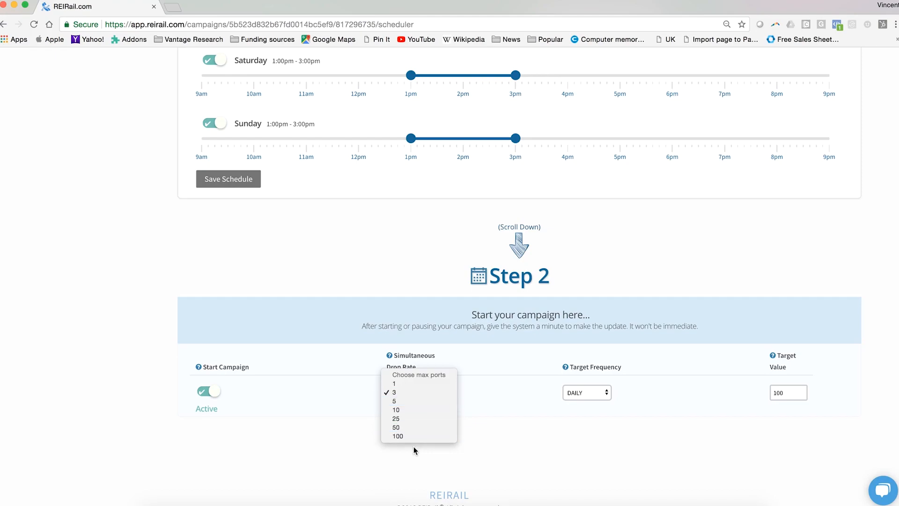
mouse_move(415, 437)
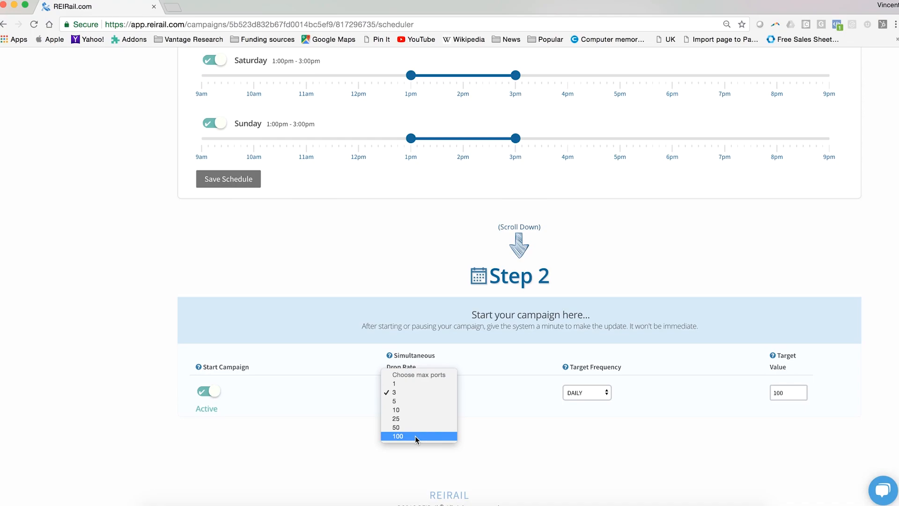
click(395, 392)
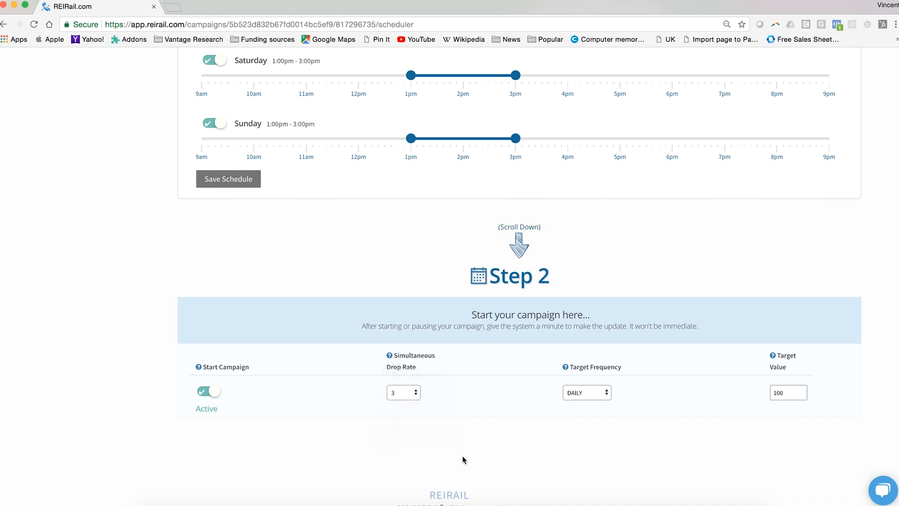
mouse_move(540, 338)
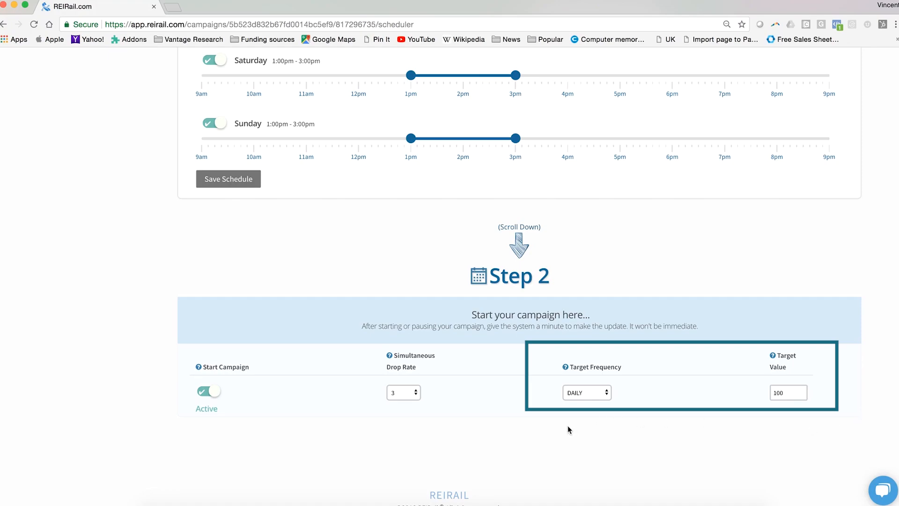
mouse_move(553, 395)
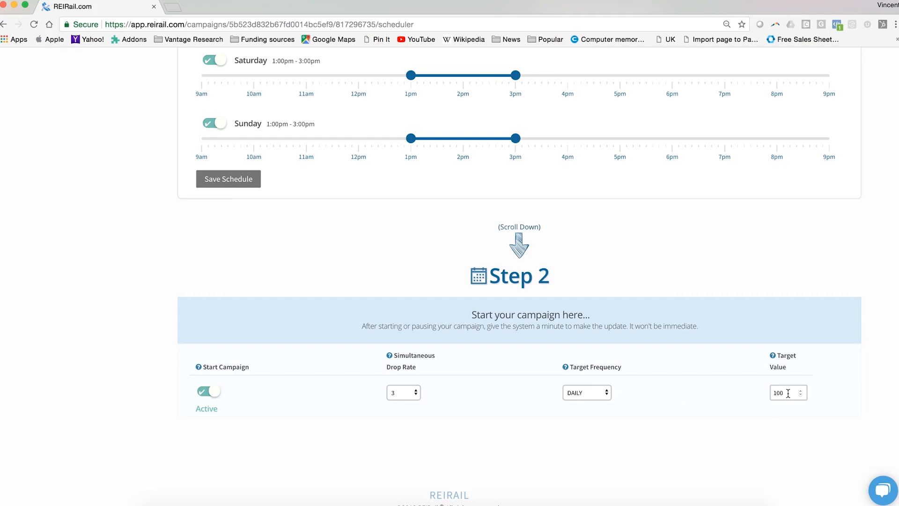
mouse_move(443, 396)
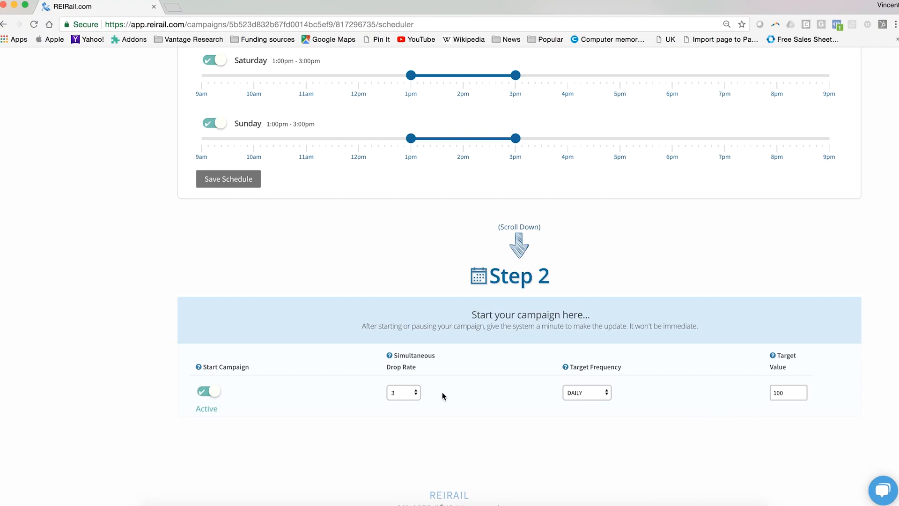
mouse_move(400, 400)
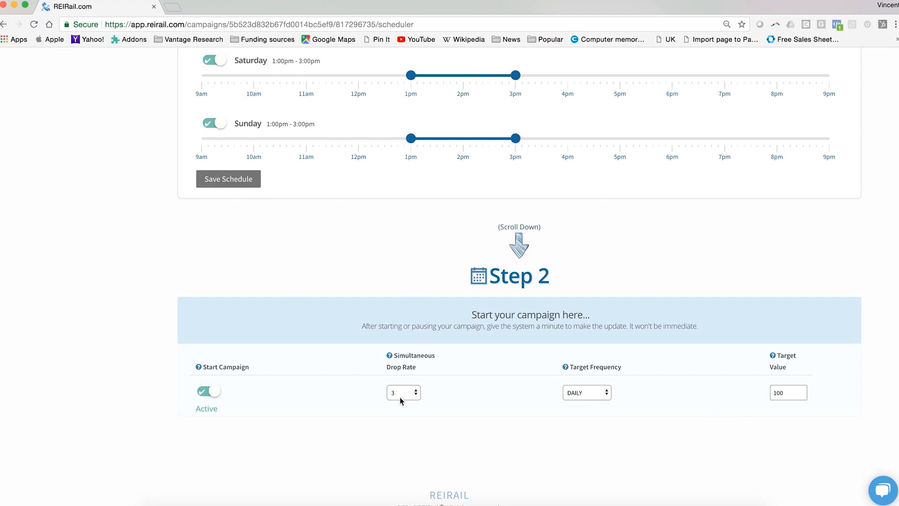
mouse_move(504, 397)
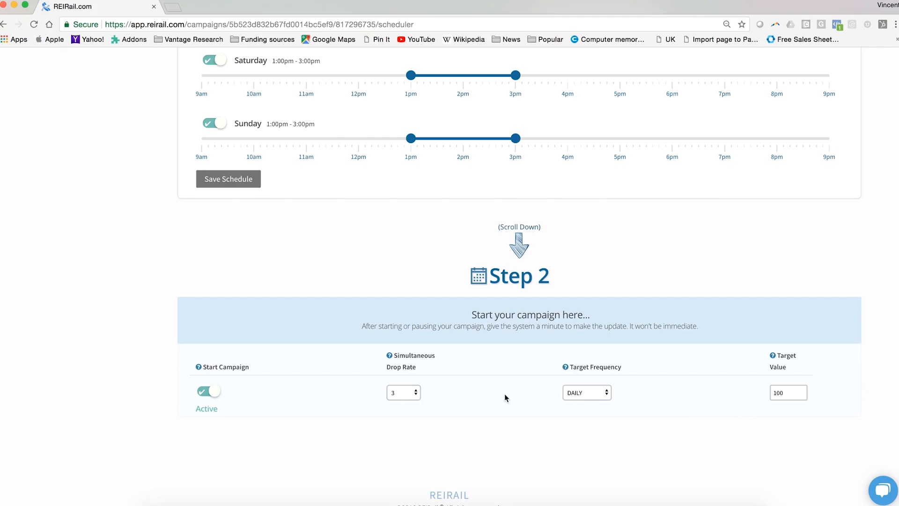
mouse_move(535, 405)
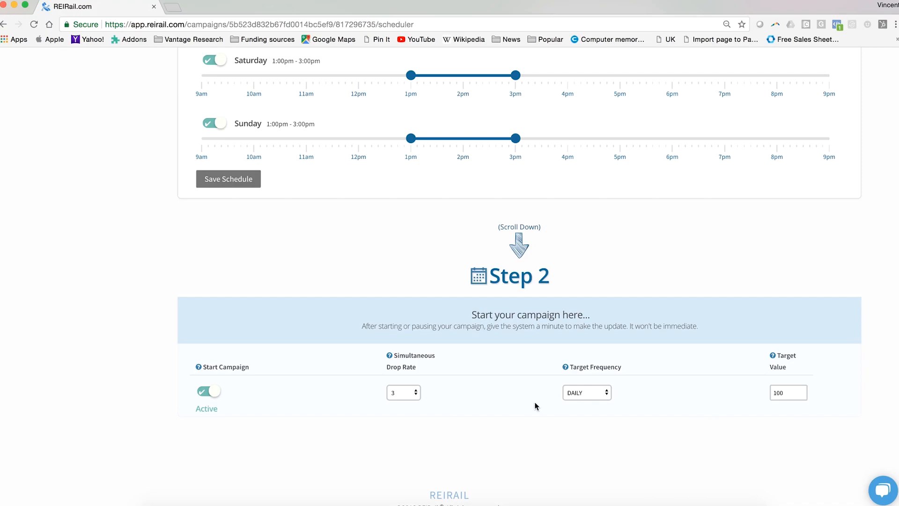
mouse_move(611, 405)
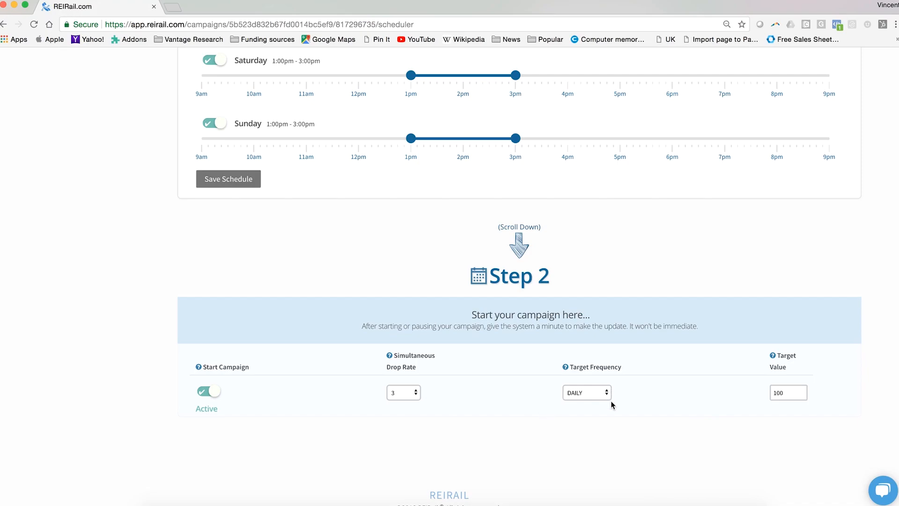